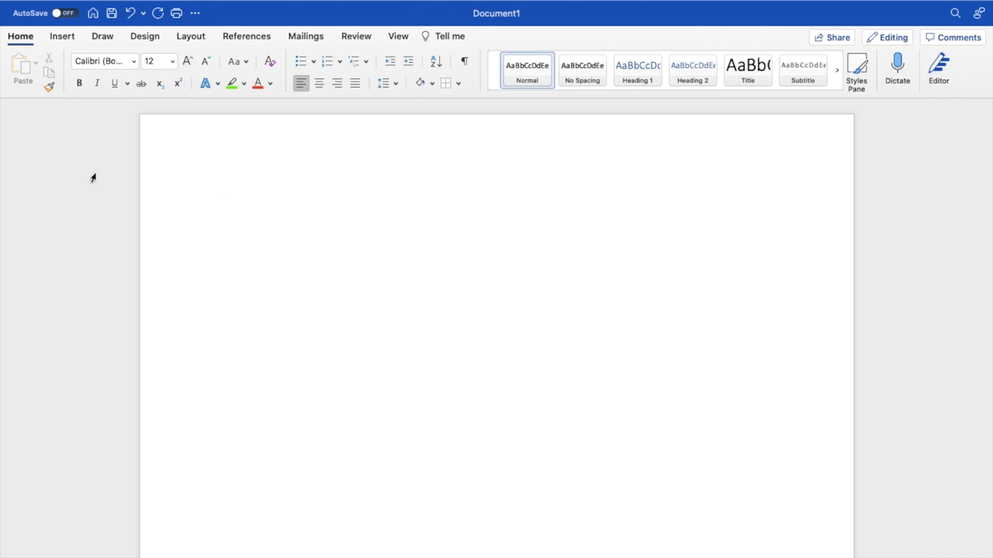
Write a plain first line 'This is a sentence.' and a green-highlighted second line 'This is a sentence'.
click(223, 208)
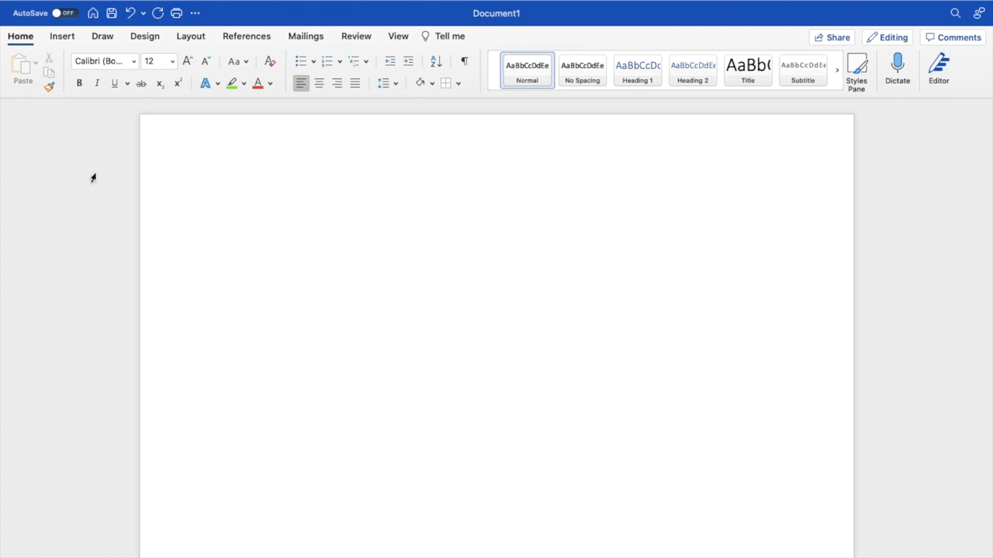
click(223, 208)
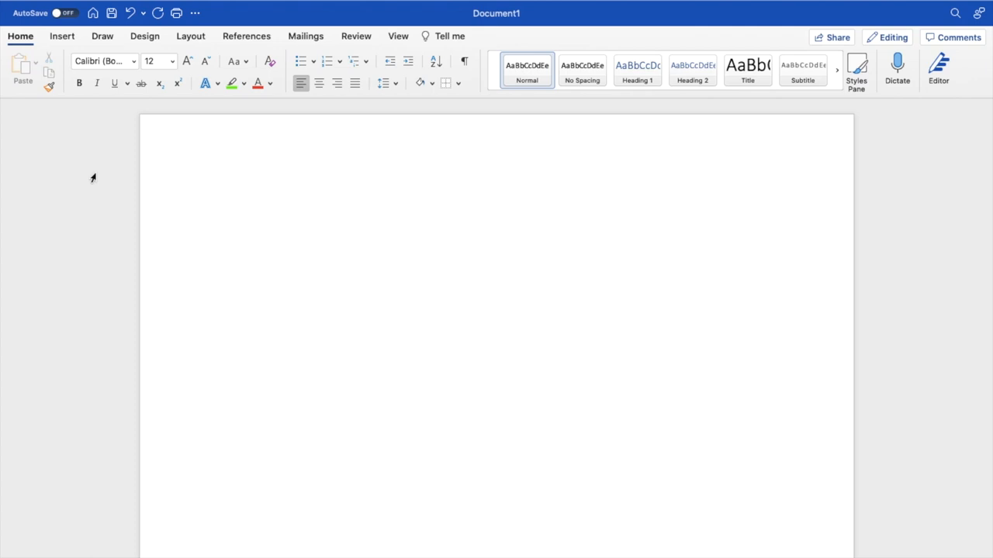
text(T)
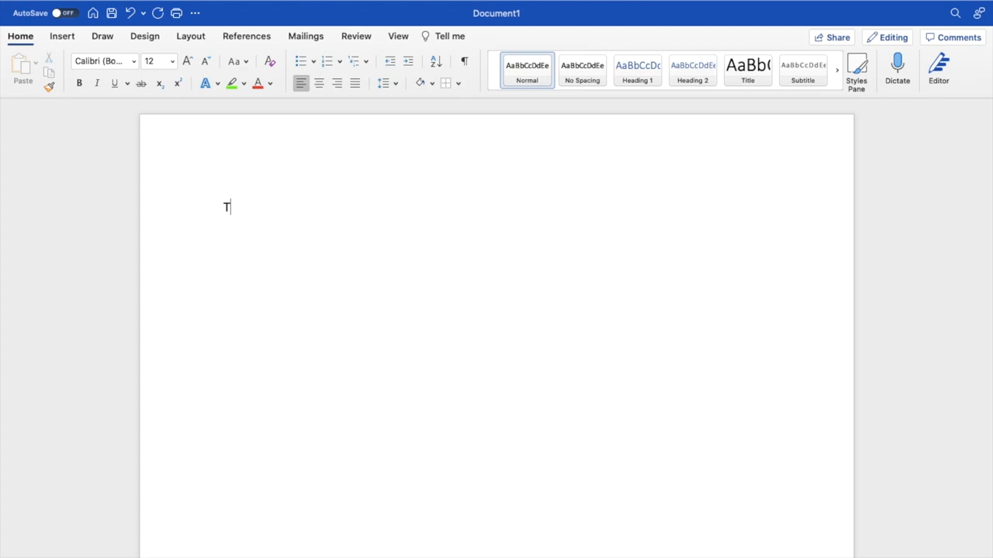
text(his is a sente)
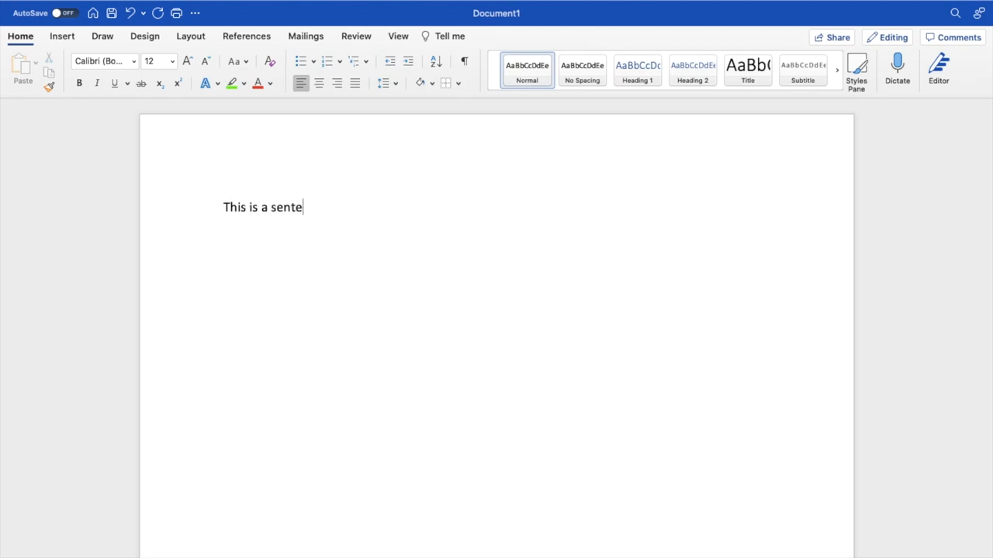
text(nce.)
text(This is a sentence)
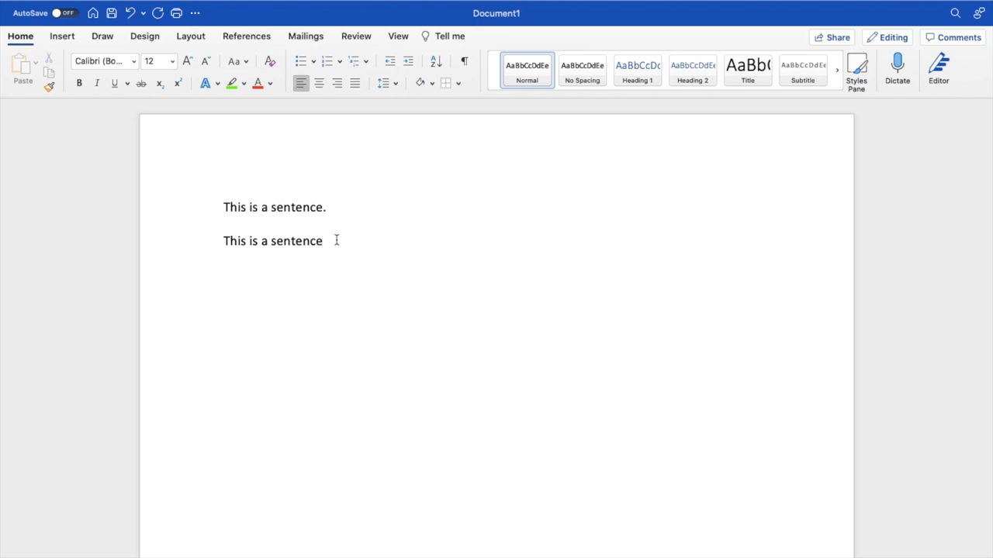
click(231, 83)
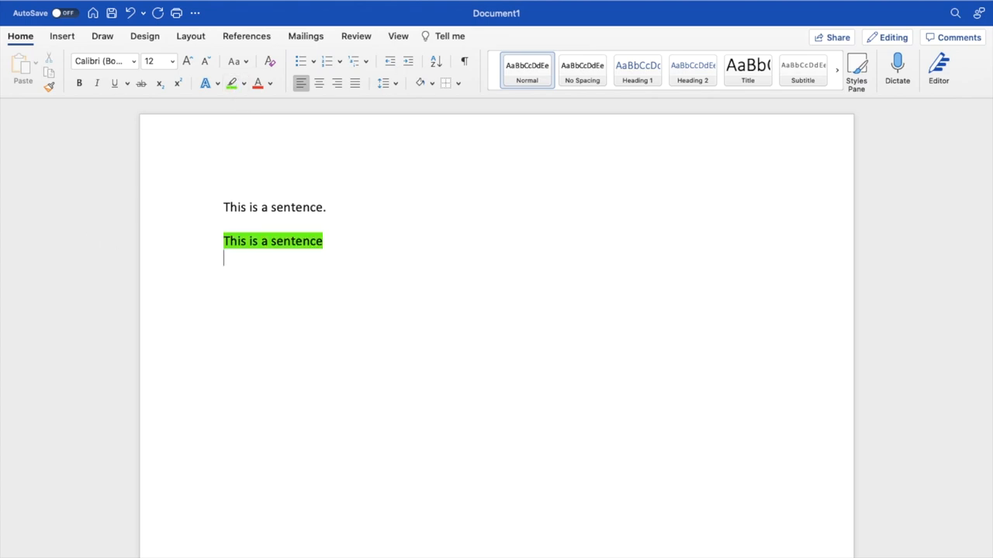
text(This)
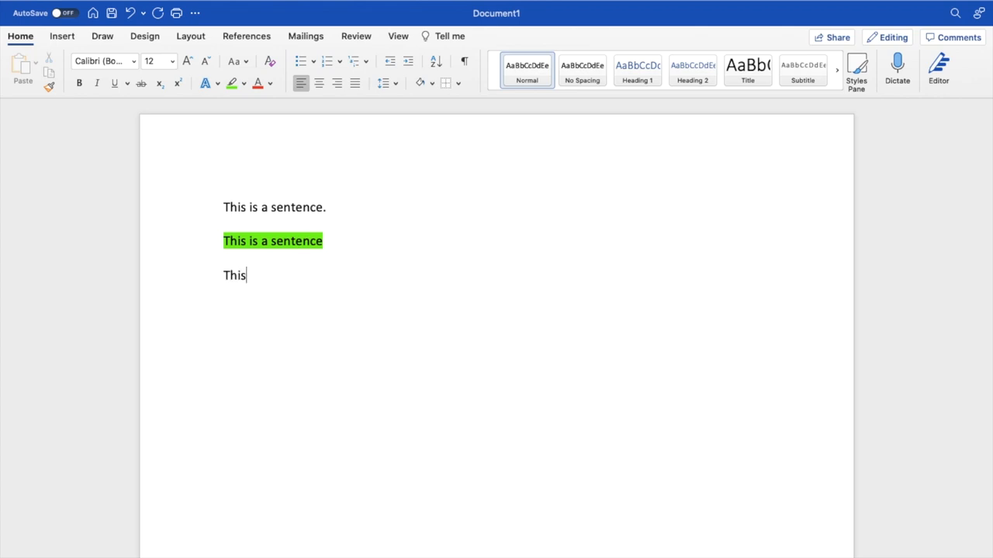
text(is a sentence)
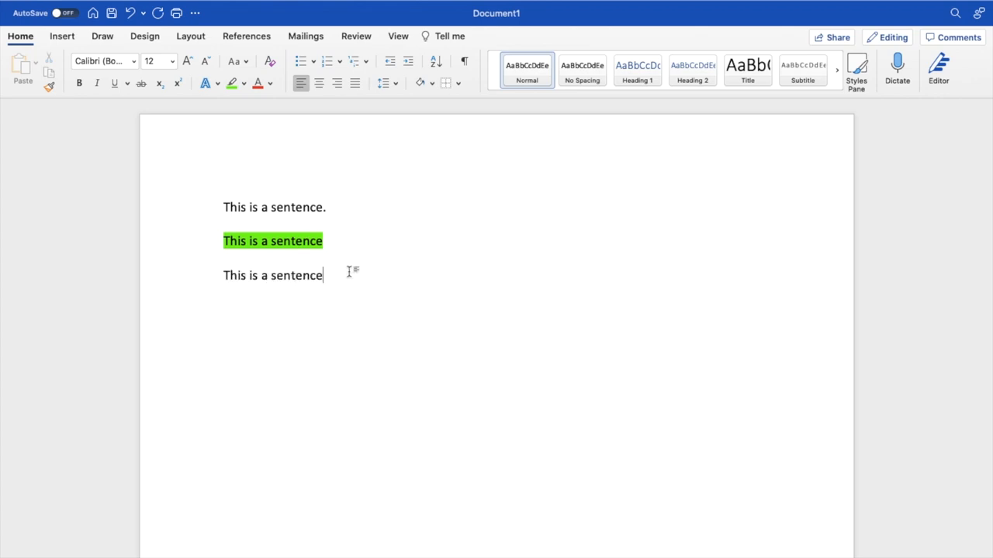
Write an all-capitals third line 'This is a sentence' and turn on bold for the fourth line.
click(233, 62)
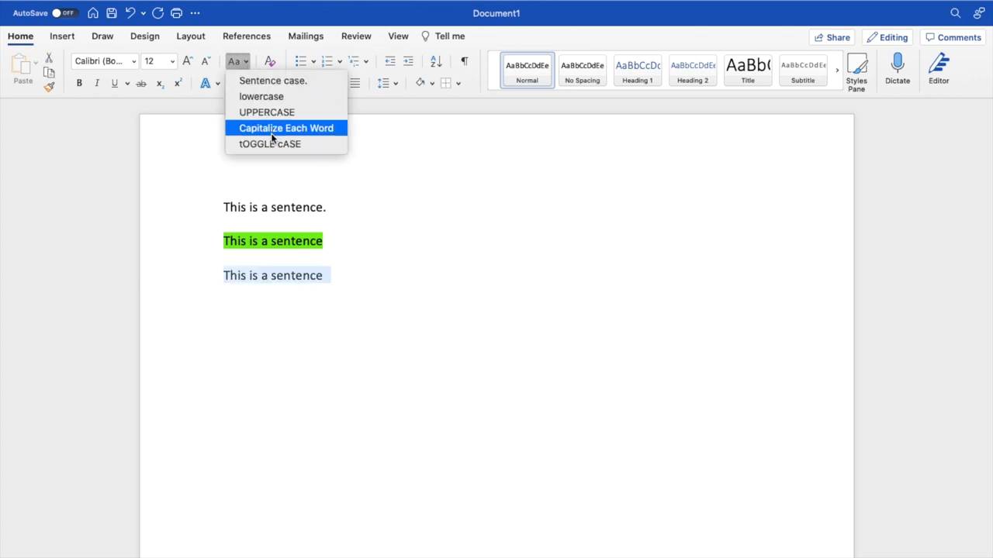
click(267, 112)
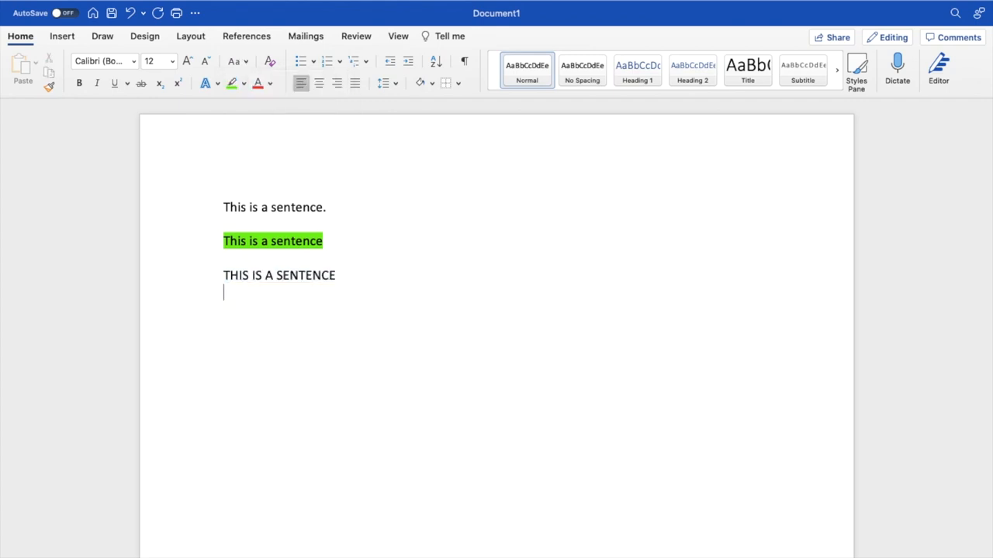
text(This is a)
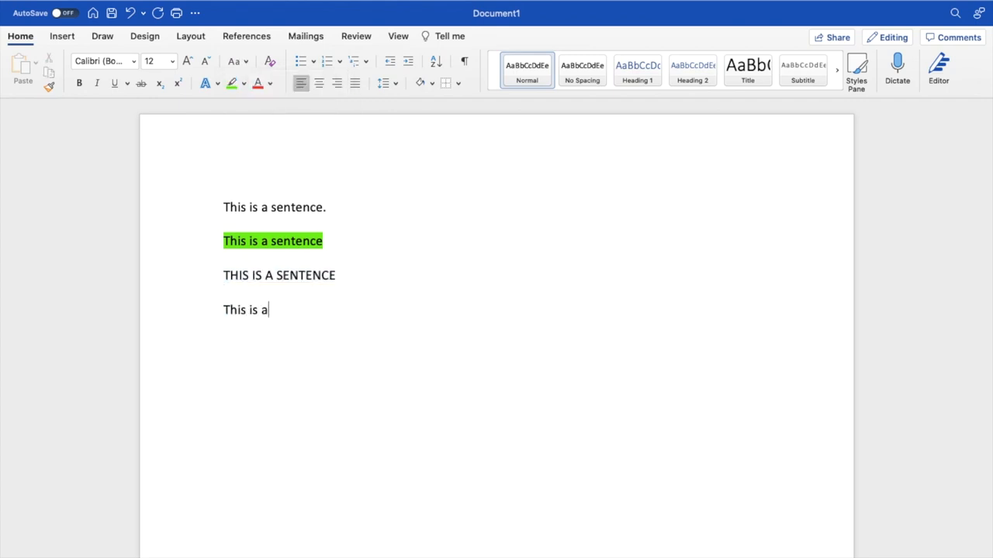
text(sentence)
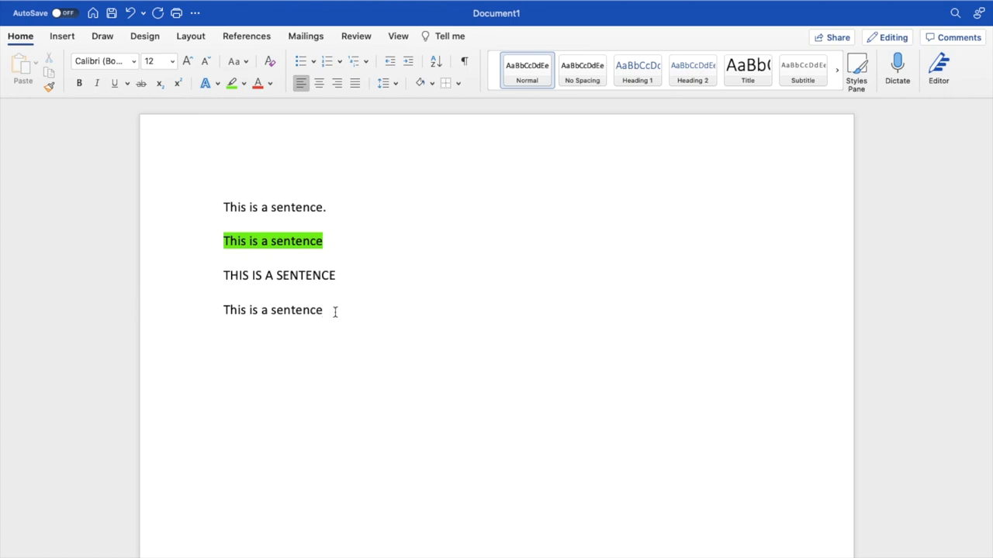
click(133, 62)
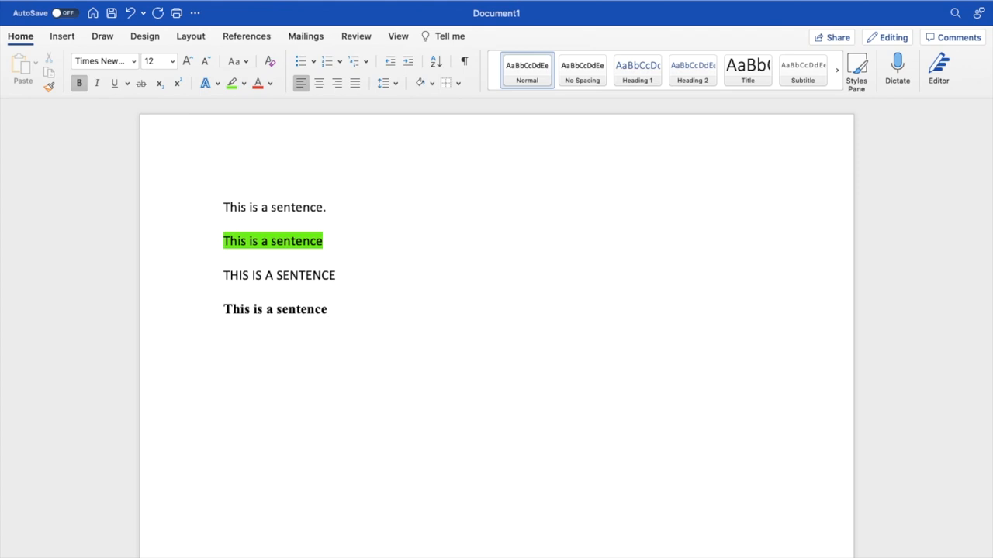
Write the made-up word 'cuhebcbeasmaocnijsdb' in bold italic, then select all five lines.
text(cuhebcbeasmaocnijsdb)
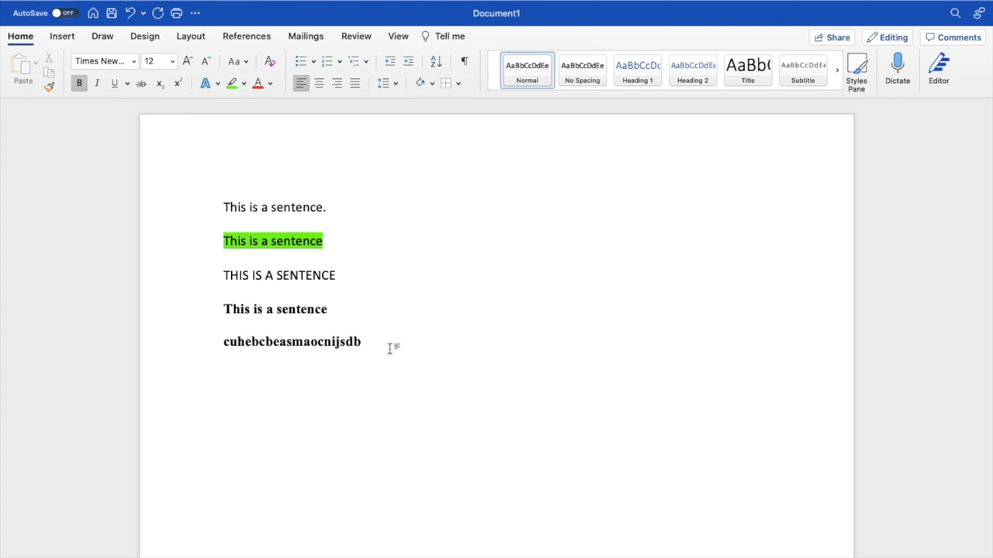
click(114, 84)
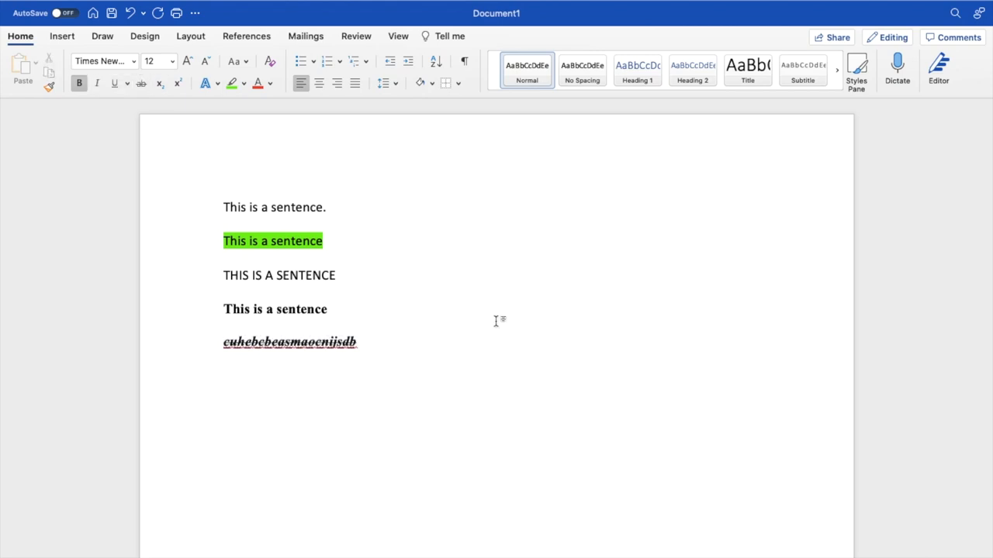
click(225, 326)
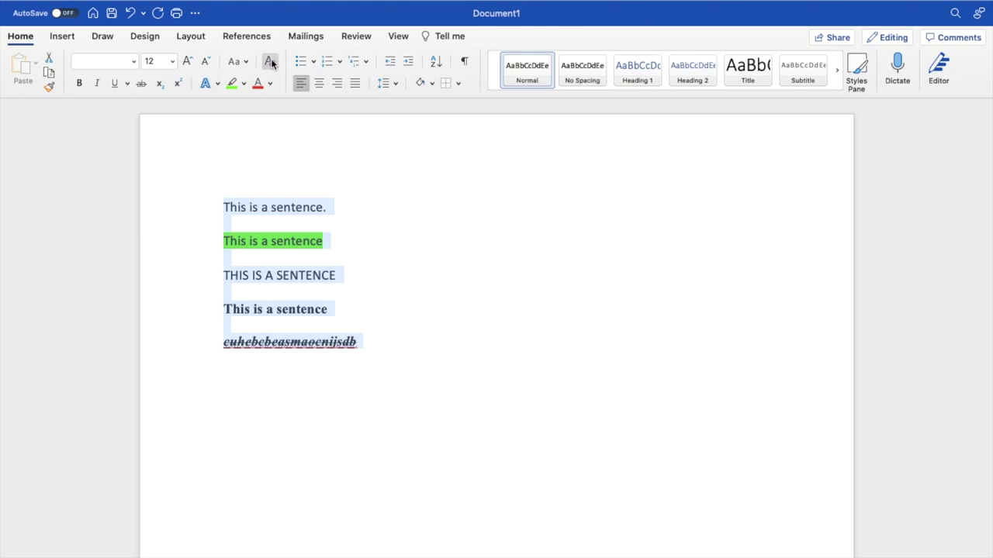
mouse_move(270, 62)
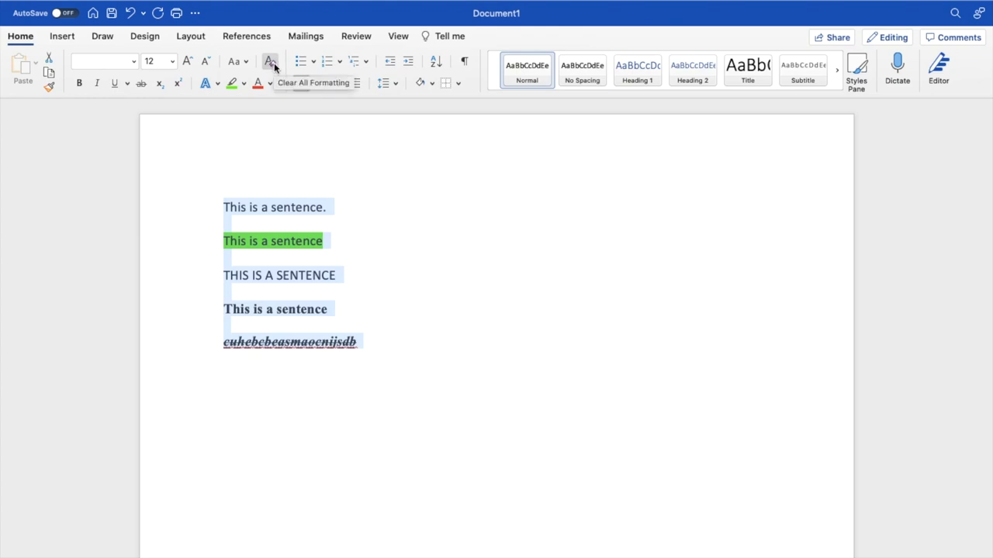
Clear all character formatting from the five selected lines, leaving plain Calibri text.
click(270, 63)
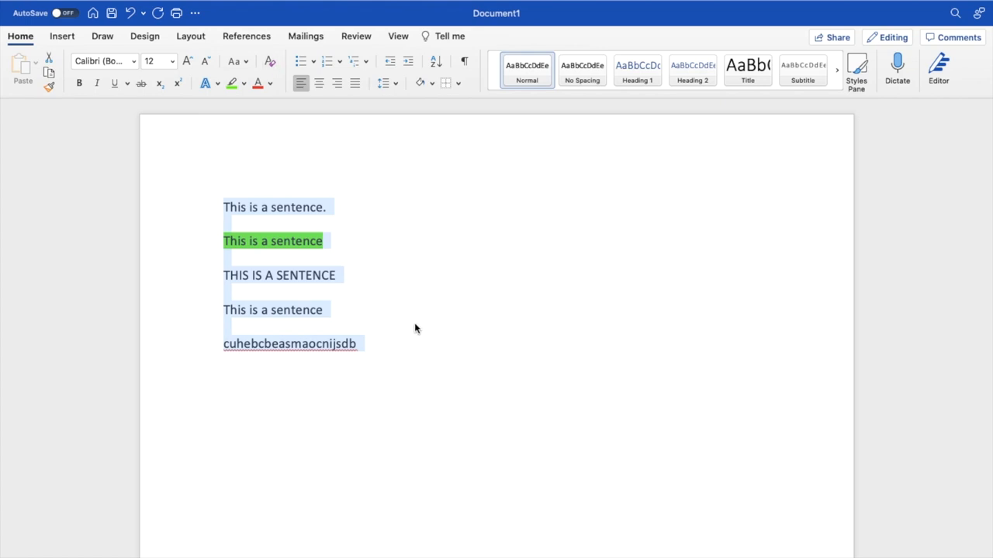
Set the second line's highlight colour to No Color so every line is plain.
click(335, 241)
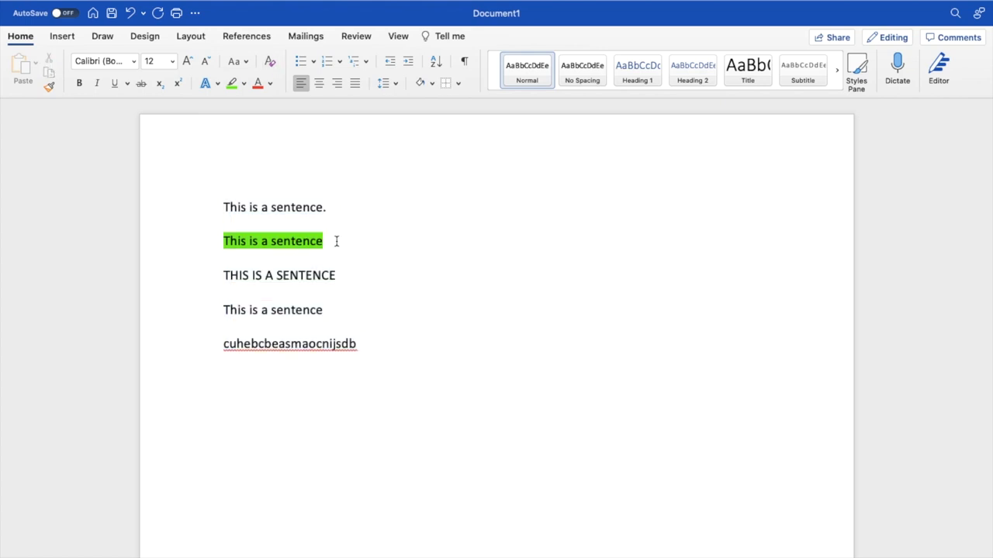
click(243, 83)
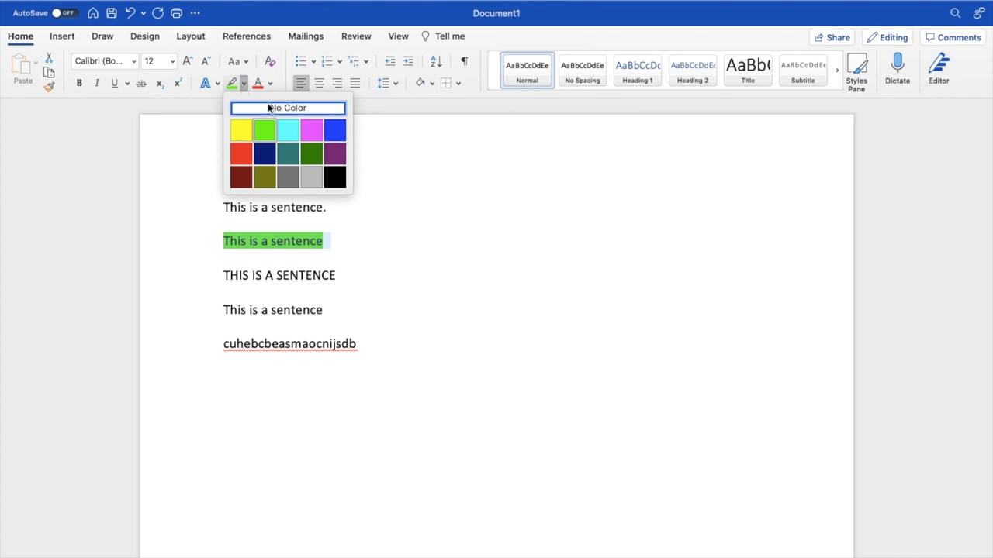
click(287, 108)
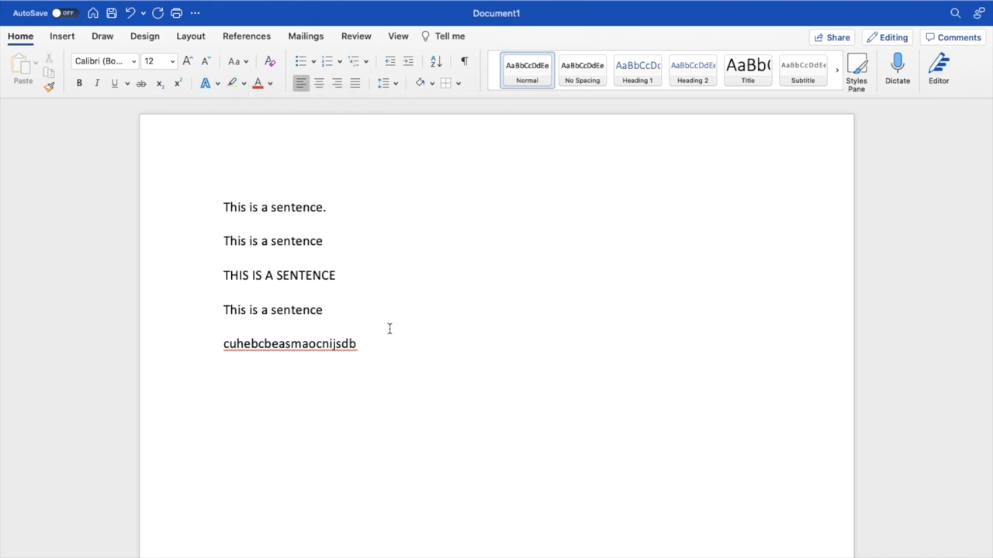
click(225, 241)
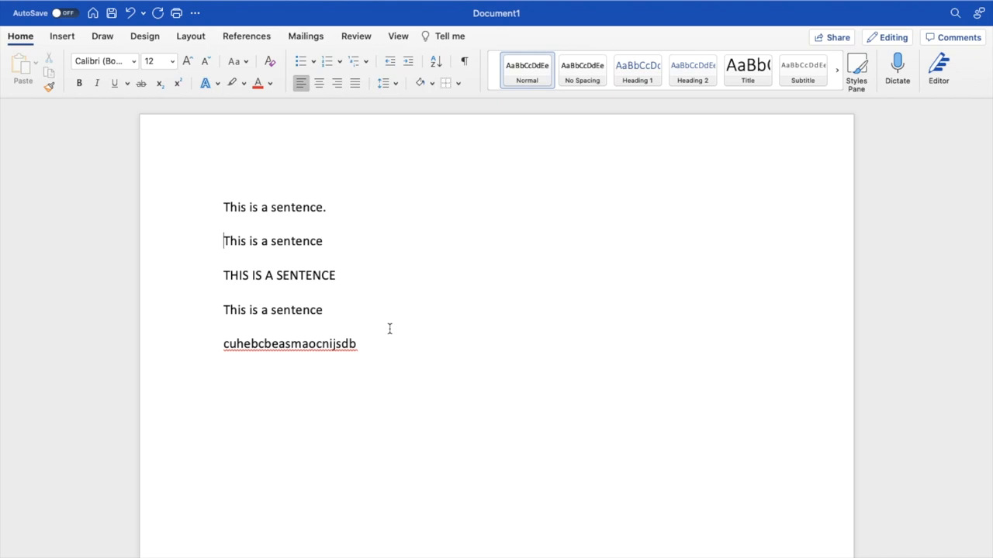